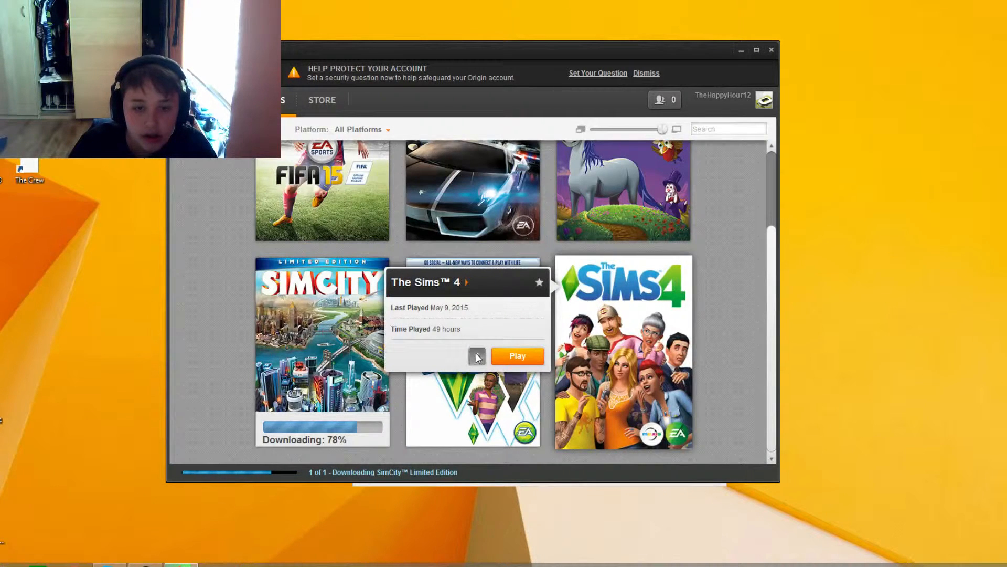
# Step: Open The Sims 4 game details page from its My Games pop-up card
pyautogui.click(622, 352)
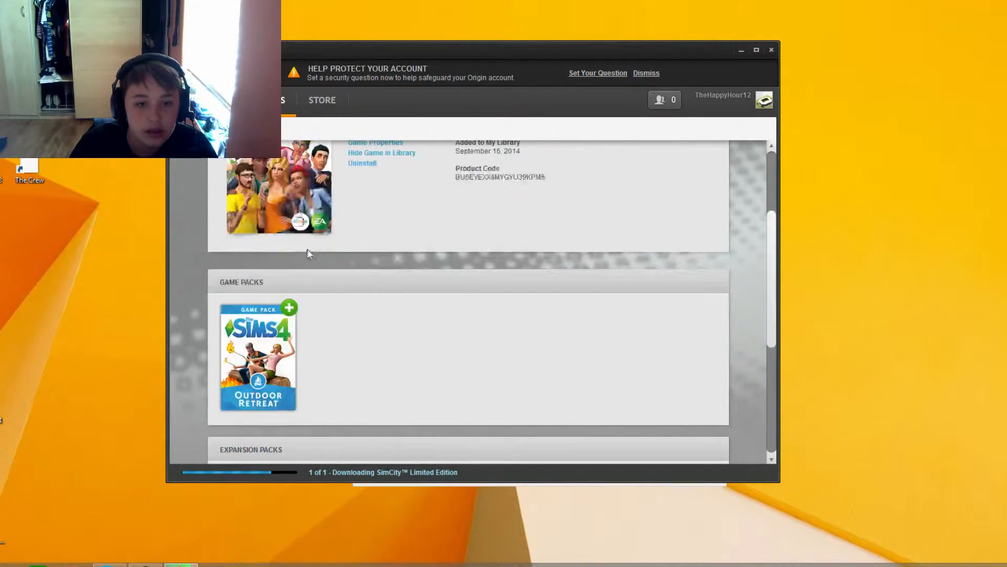
# Step: Scroll to the Game Packs section revealing Outdoor Retreat with its $19.99 price
pyautogui.scroll(-3)
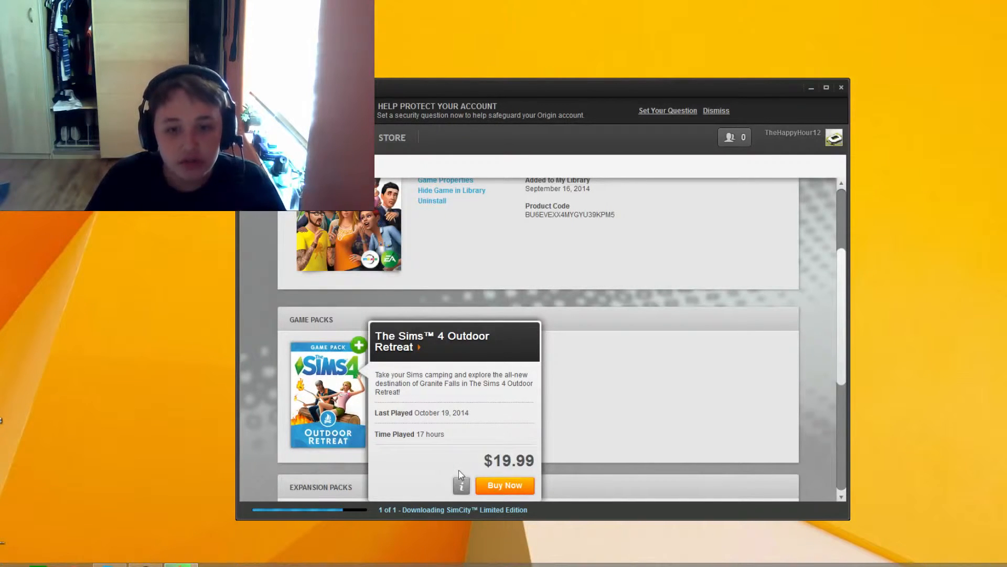
pyautogui.scroll(-3)
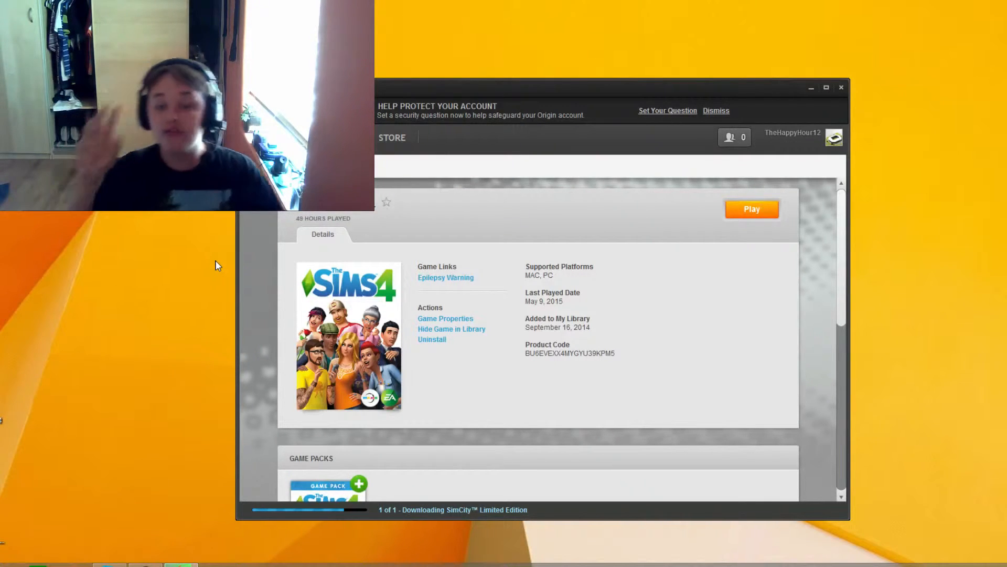
# Step: Scroll to Expansion Packs (Get to Work) and Add-ons with the $14.99 Digital Deluxe Upgrade
pyautogui.scroll(-3)
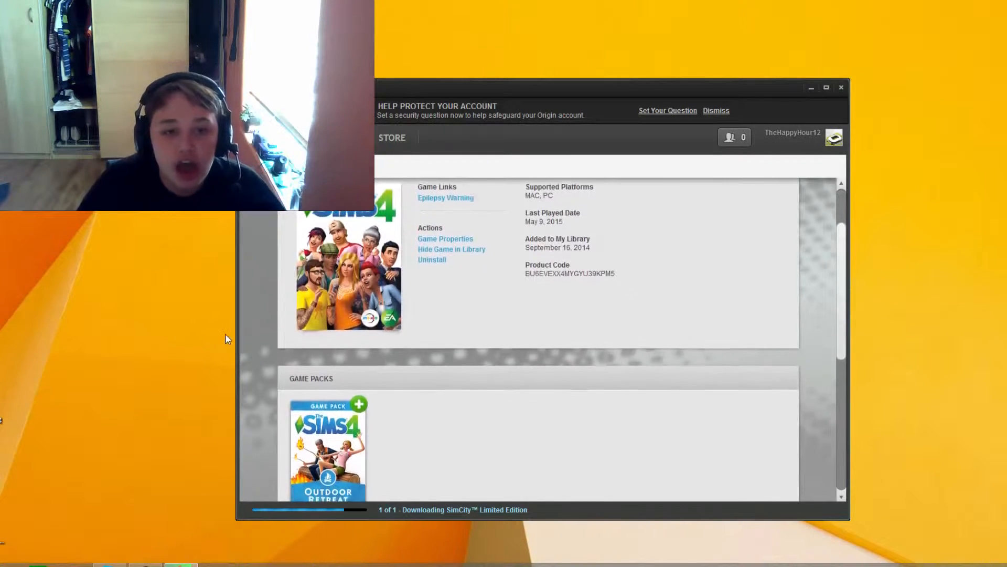
pyautogui.scroll(-3)
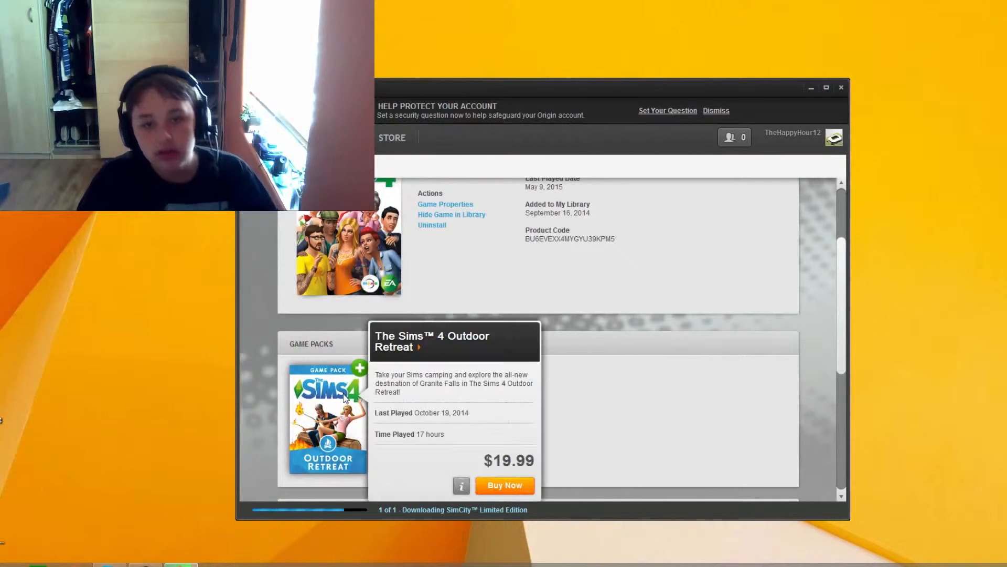
pyautogui.scroll(-3)
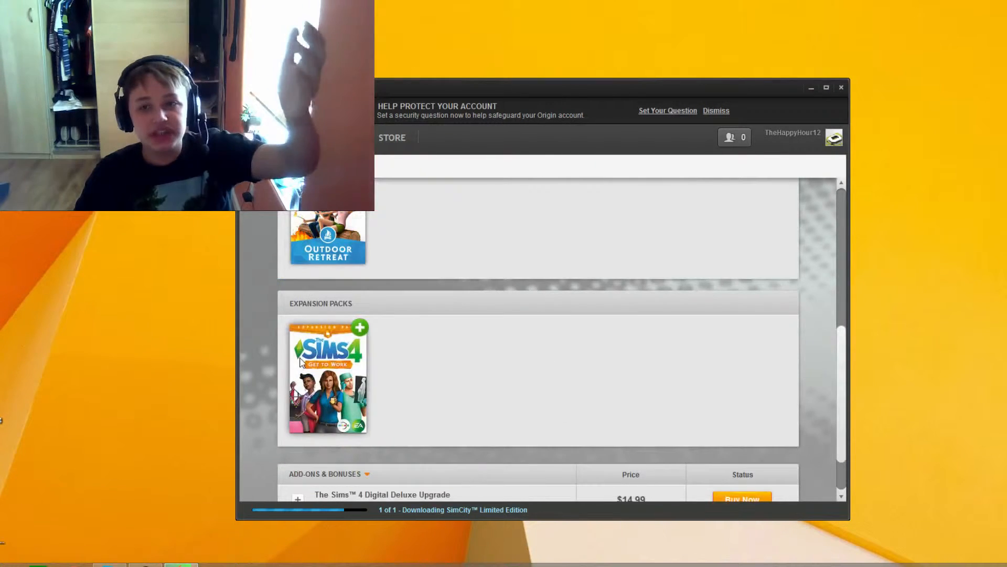